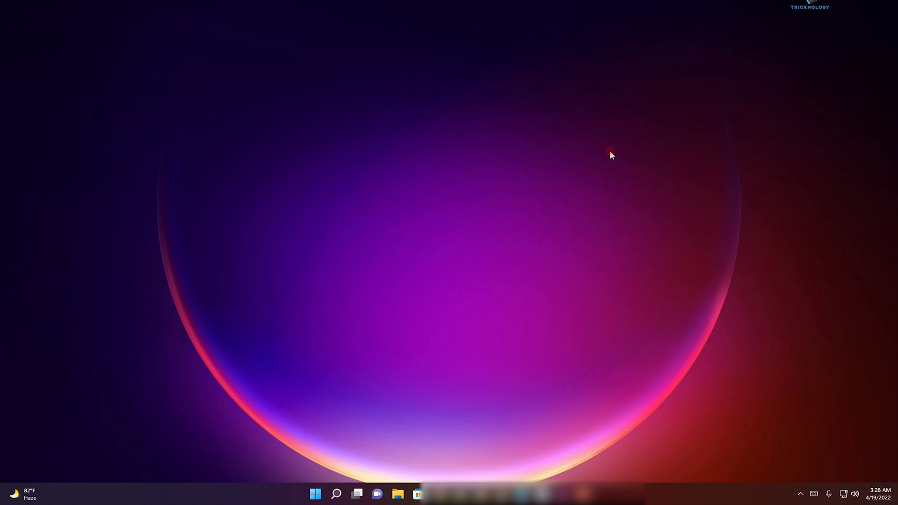
{"action": "mouse_move", "coordinate": [484, 237]}
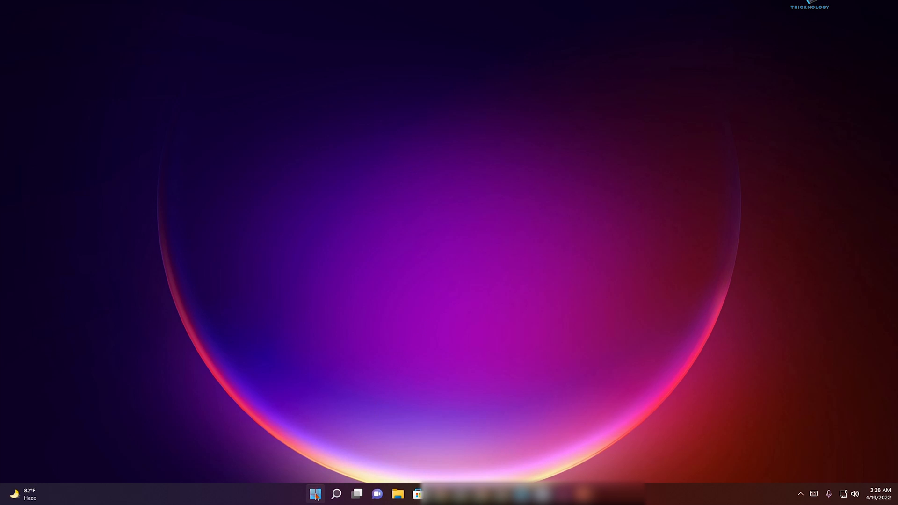
Launch Computer Management from the Start button's quick link menu.
{"action": "right_click", "coordinate": [316, 494]}
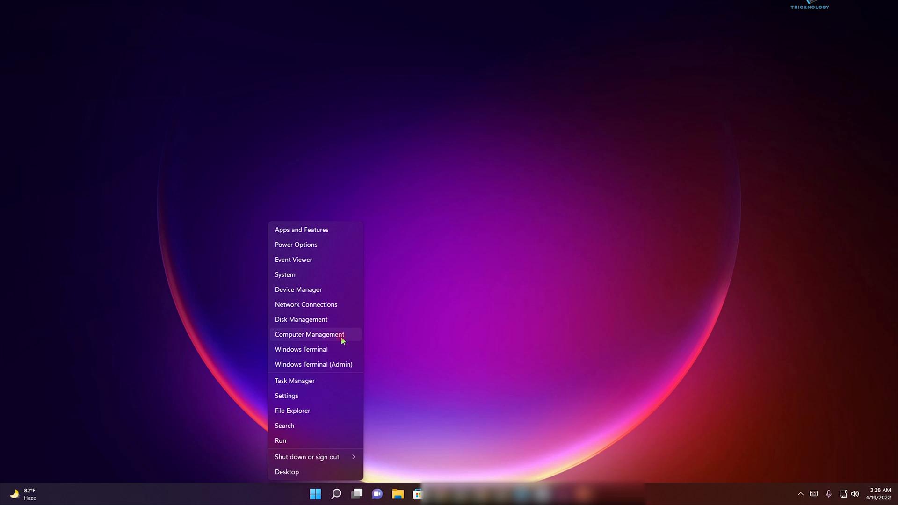
{"action": "left_click", "coordinate": [310, 334]}
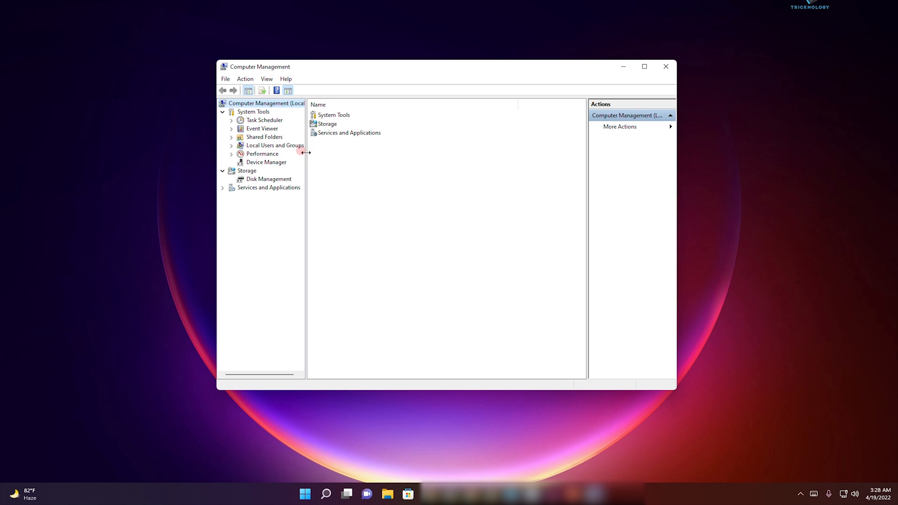
Show Local Users and Groups > Users and bring up actions for the 'tapan' account.
{"action": "left_click_drag", "start_coordinate": [305, 152], "coordinate": [329, 153]}
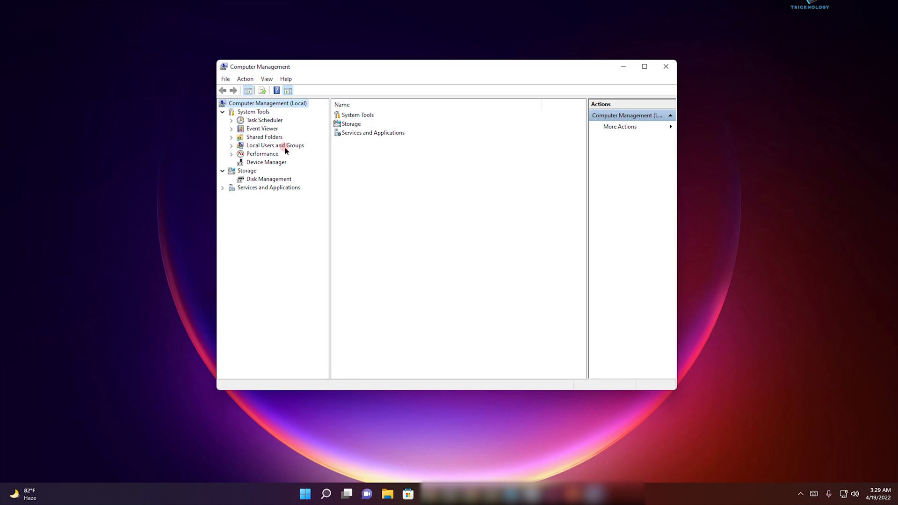
{"action": "left_click", "coordinate": [231, 145]}
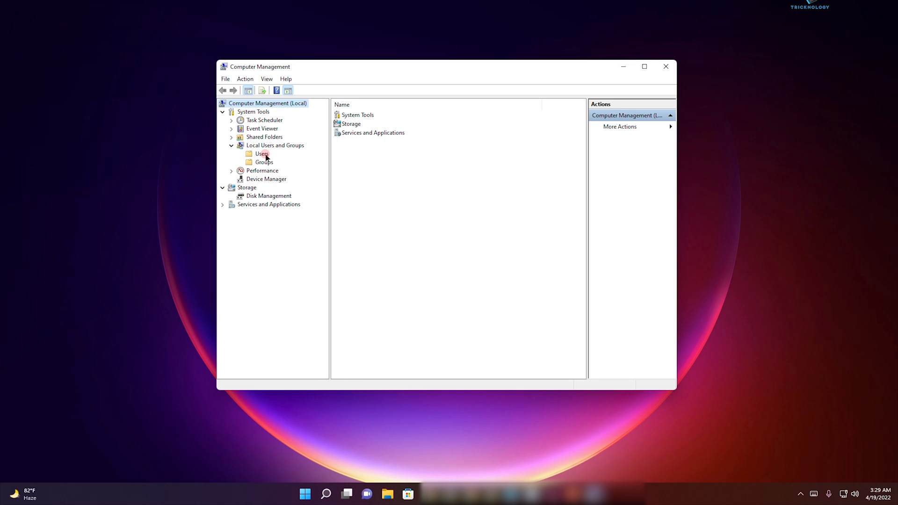
{"action": "left_click", "coordinate": [262, 153]}
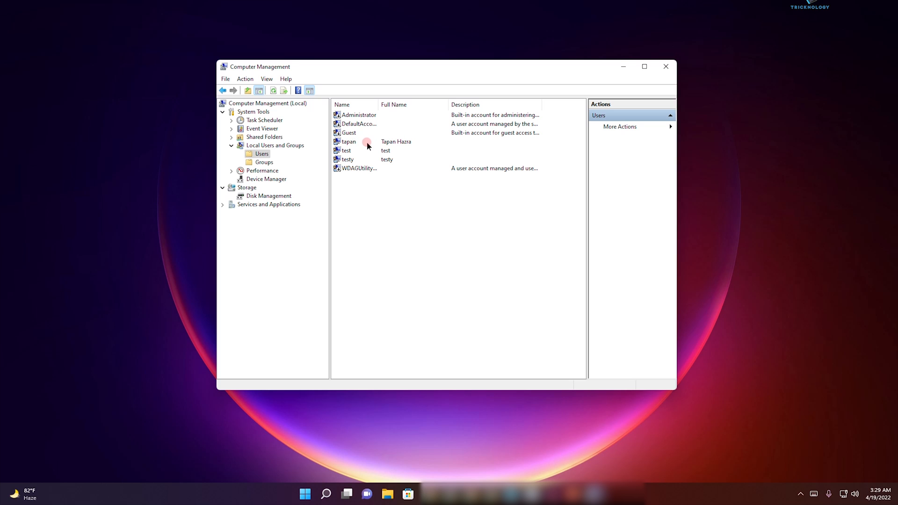
{"action": "right_click", "coordinate": [348, 142]}
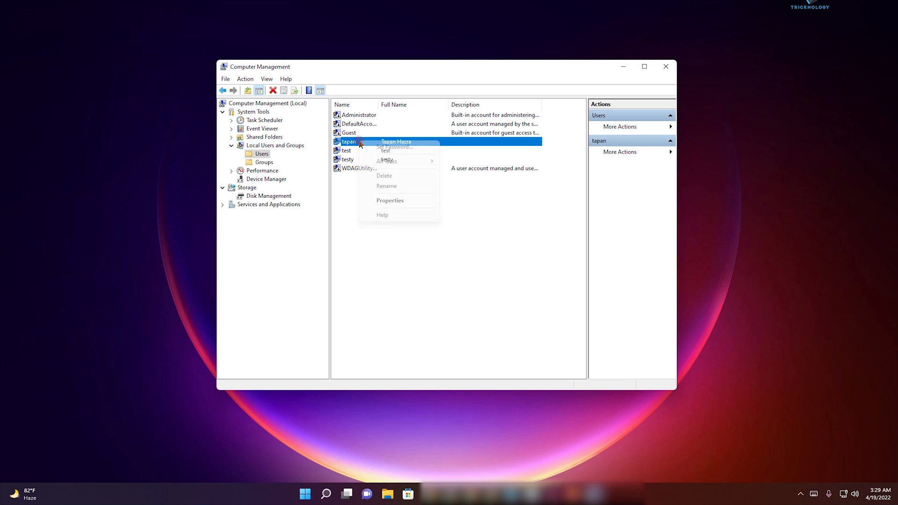
Set 'tapan' to 'Password never expires' in its properties, apply, and close Computer Management.
{"action": "left_click", "coordinate": [389, 200]}
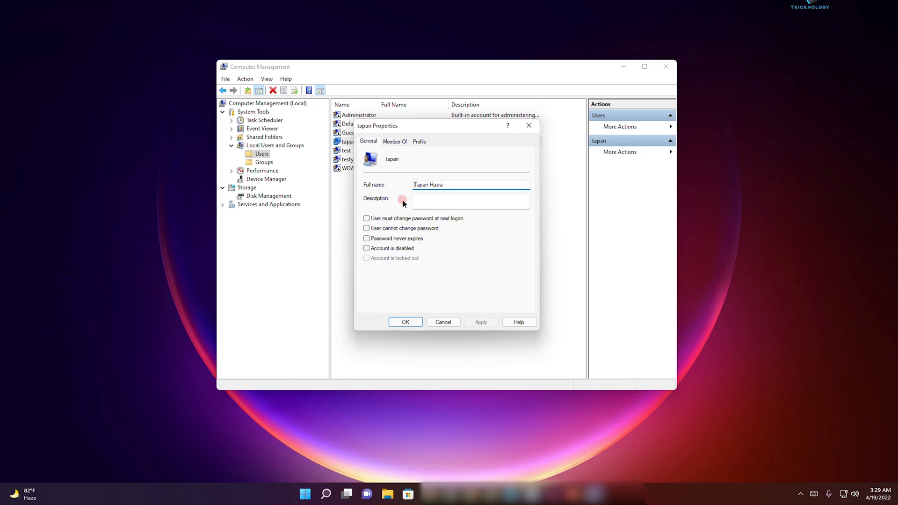
{"action": "mouse_move", "coordinate": [382, 245]}
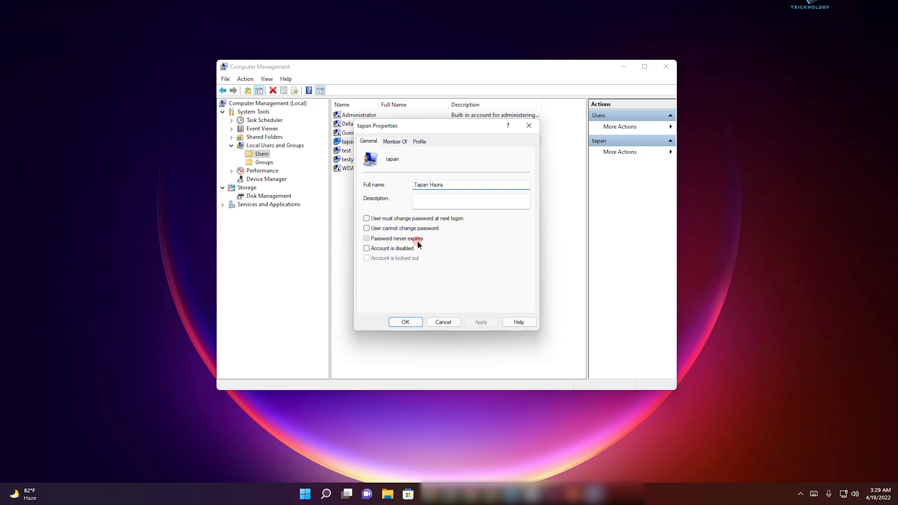
{"action": "left_click", "coordinate": [366, 239]}
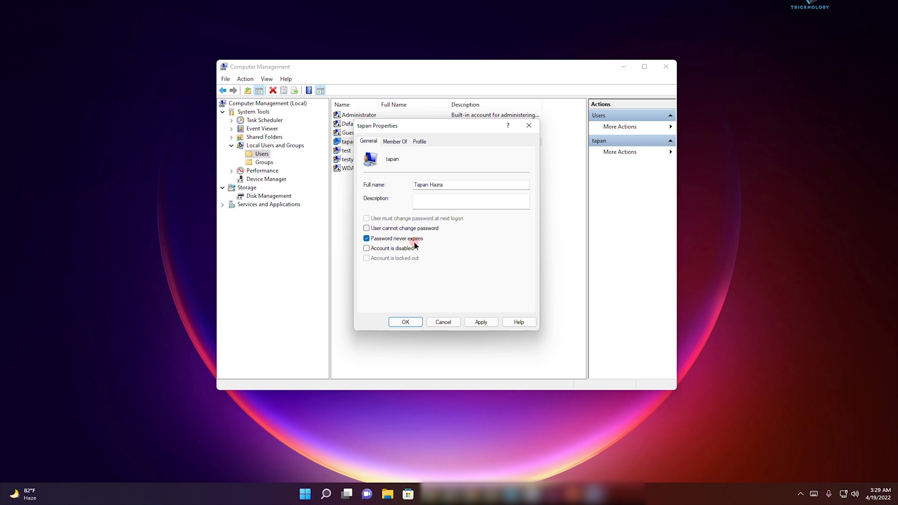
{"action": "left_click", "coordinate": [405, 322]}
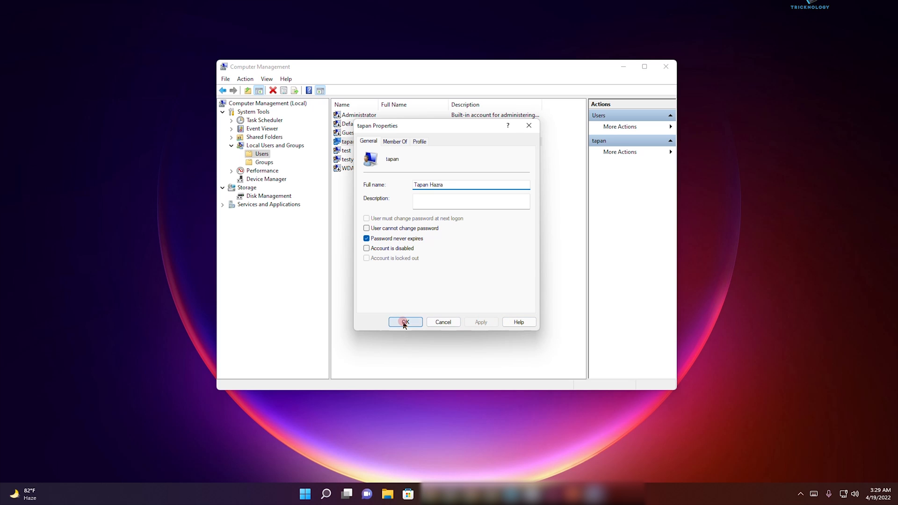
{"action": "left_click", "coordinate": [405, 321]}
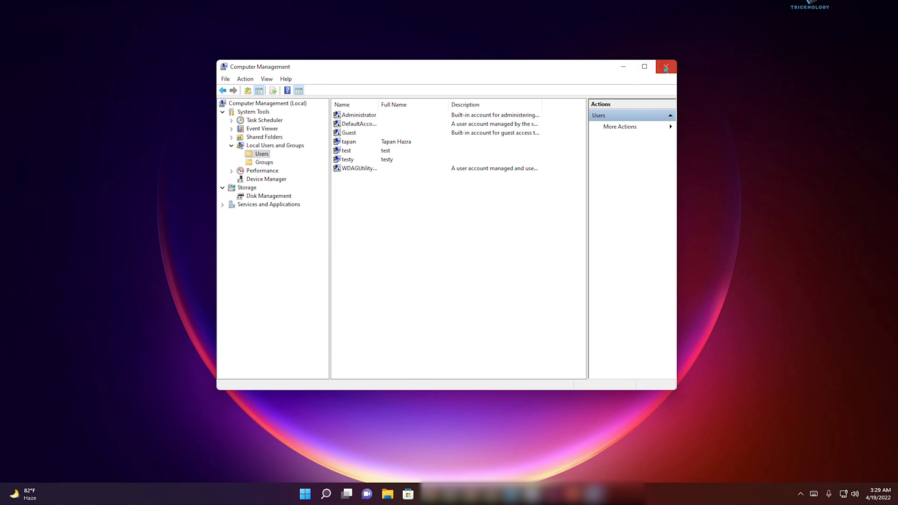
{"action": "left_click", "coordinate": [666, 67]}
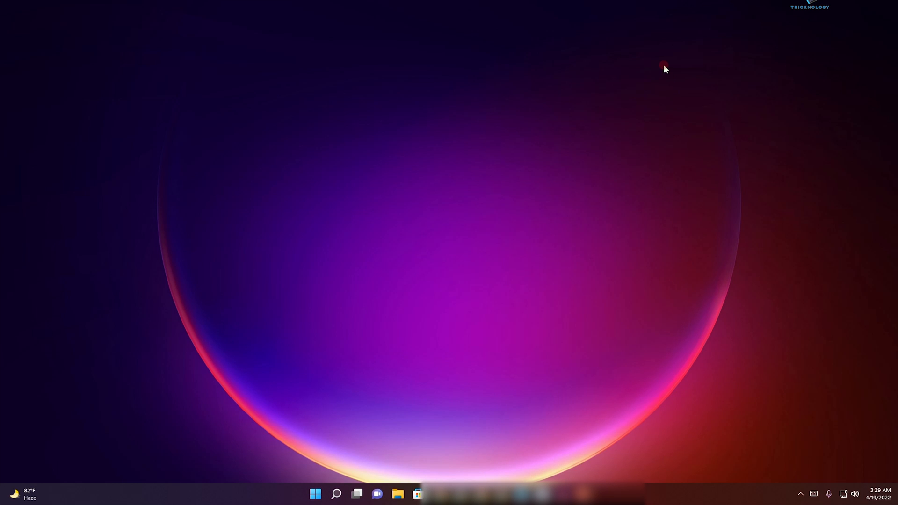